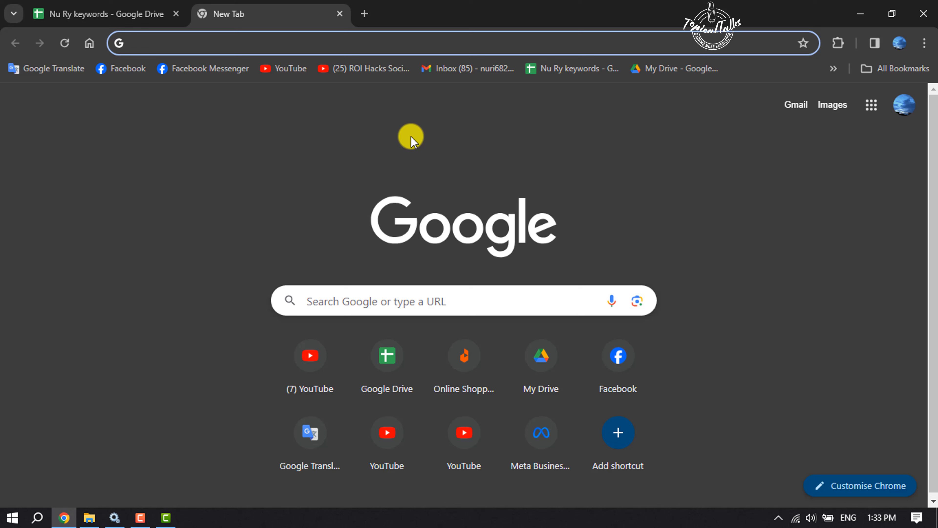
Step: Search Google for 'clownfish voice changer' and open the official clownfish-translator.com result
text(clownf)
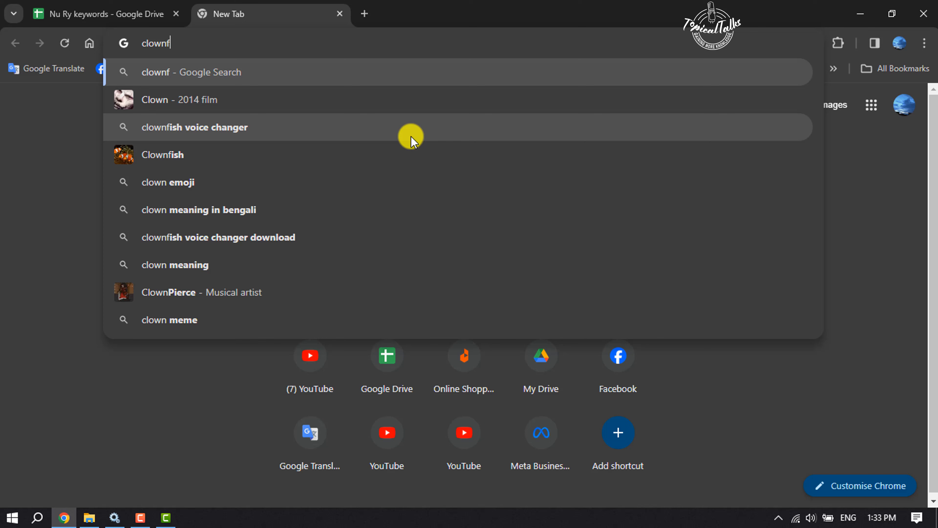
click(194, 127)
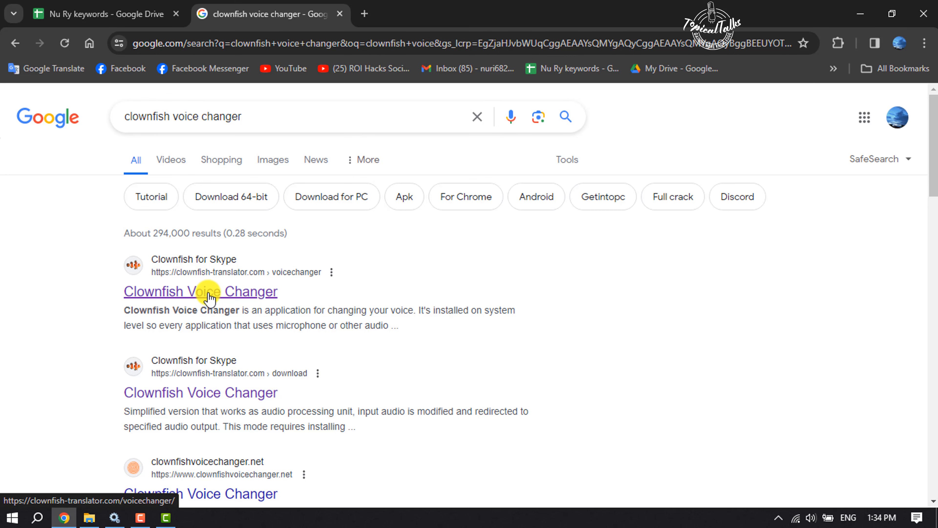
click(200, 291)
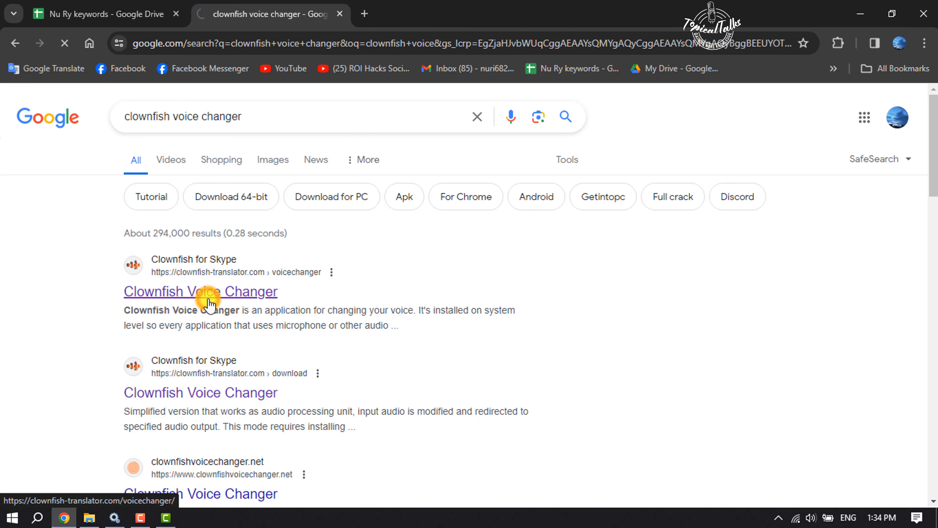
click(200, 291)
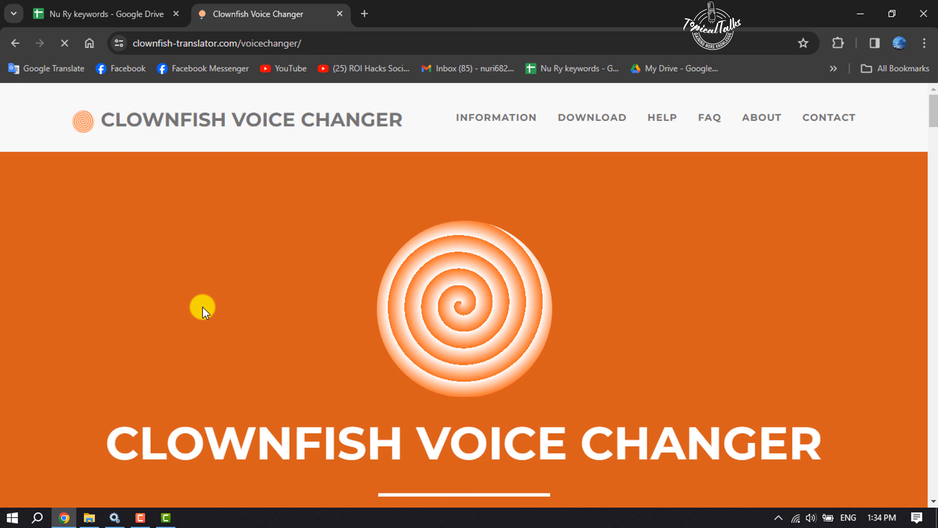
mouse_move(331, 146)
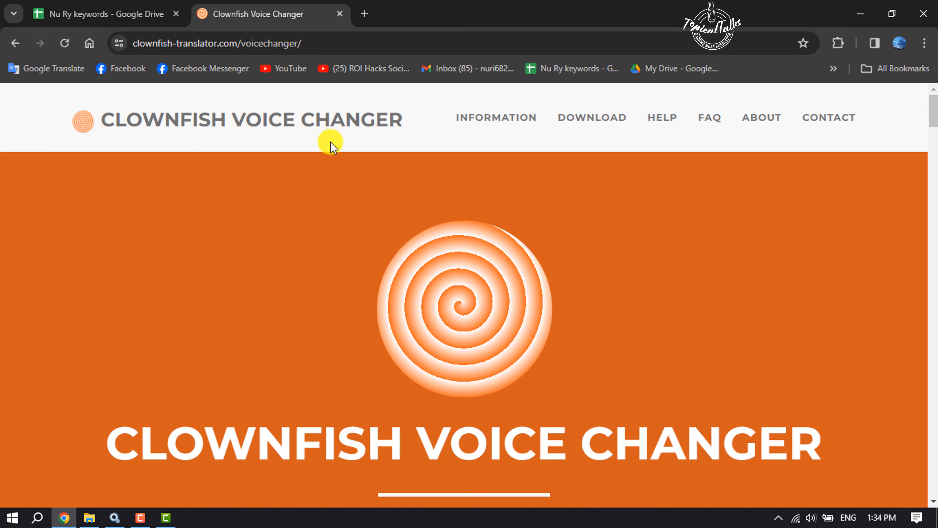
mouse_move(410, 307)
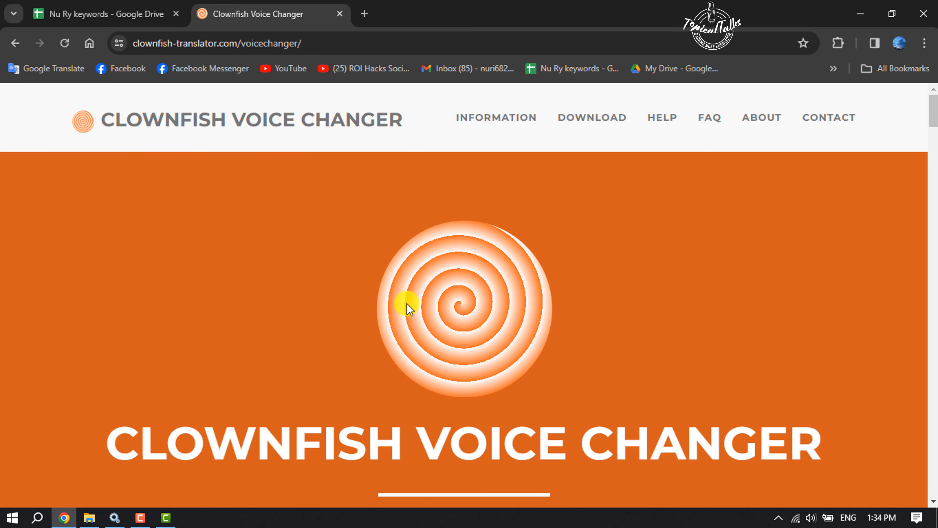
mouse_move(377, 318)
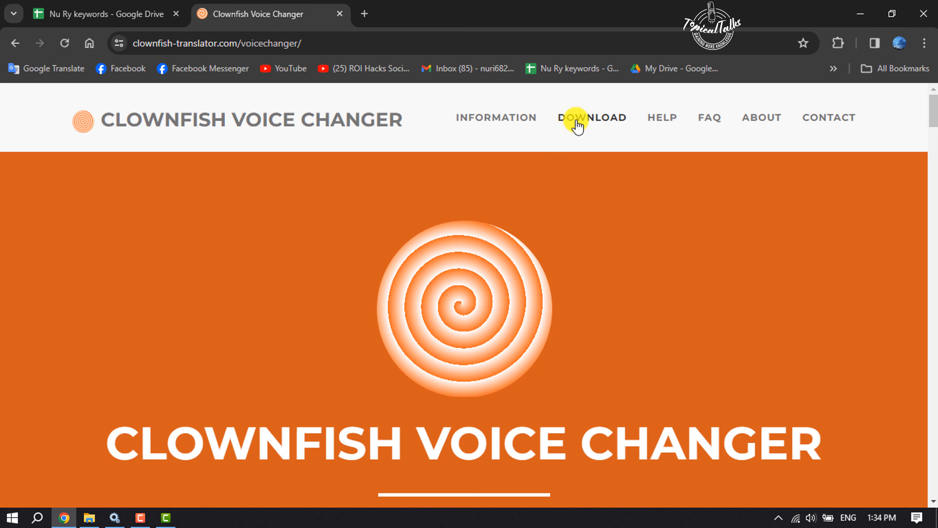
Step: Go to the site's DOWNLOAD section and dismiss the advertisement covering the page
click(592, 118)
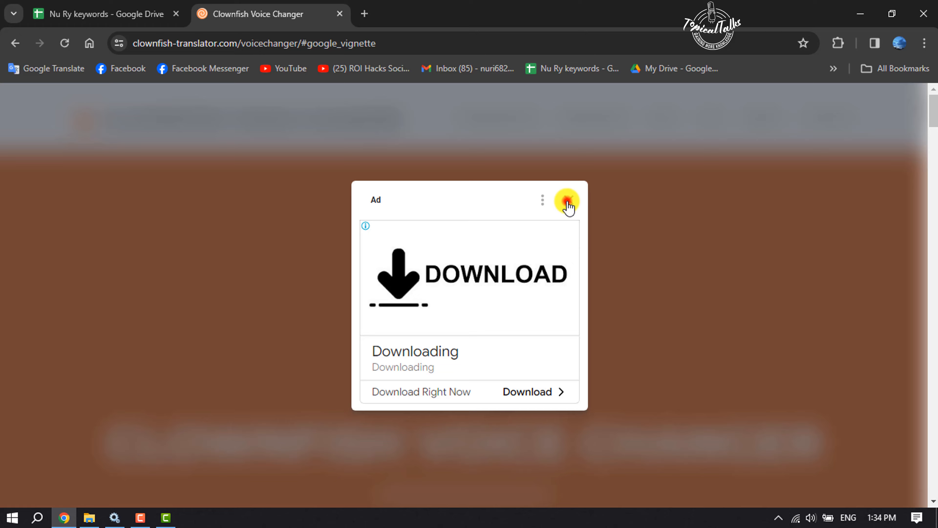
click(566, 200)
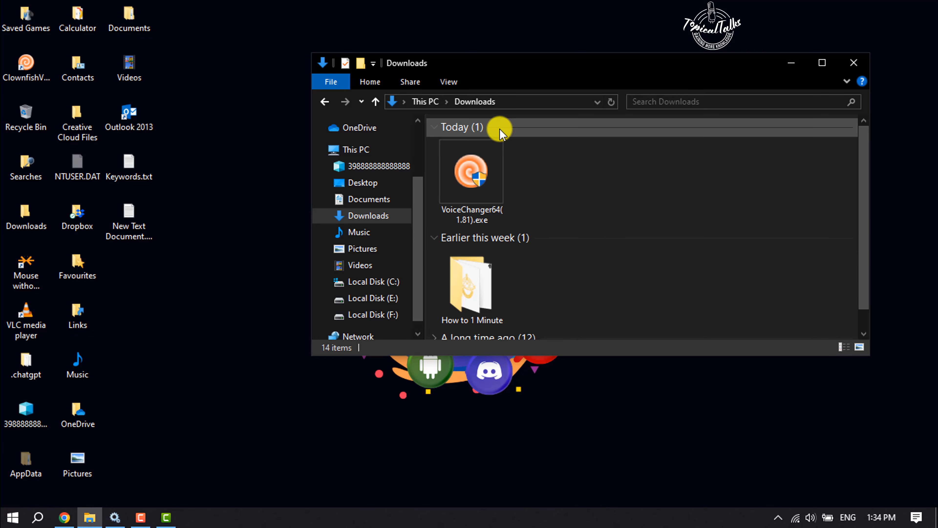
mouse_move(557, 216)
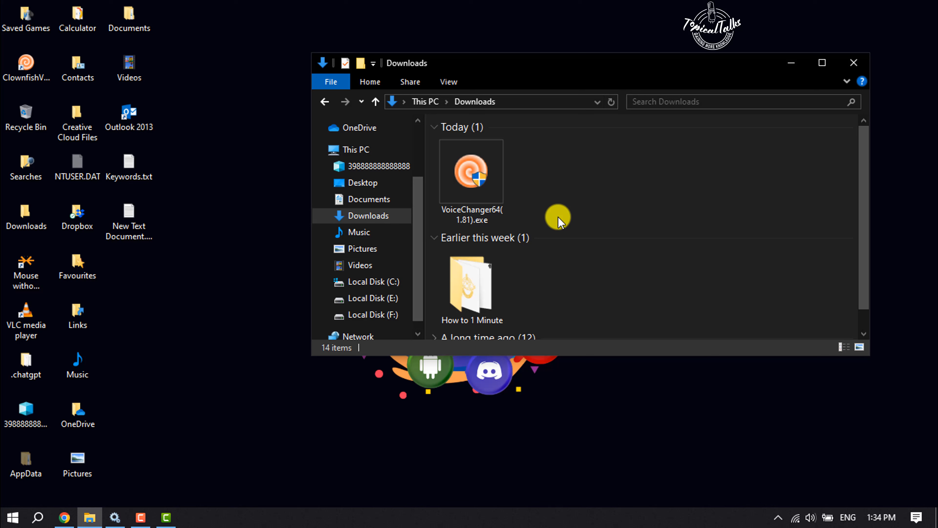
Step: Run the downloaded VoiceChanger64(1.81).exe installer from the Downloads folder
click(471, 171)
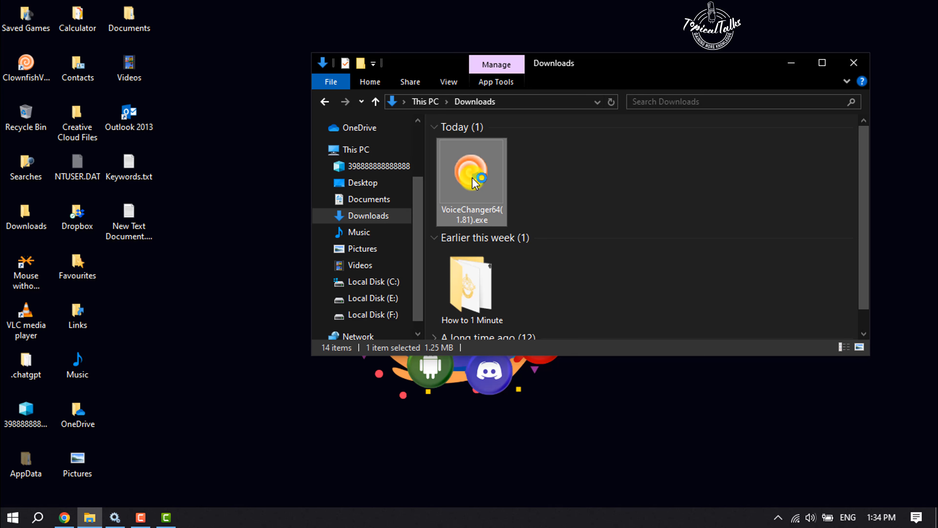
double_click(472, 173)
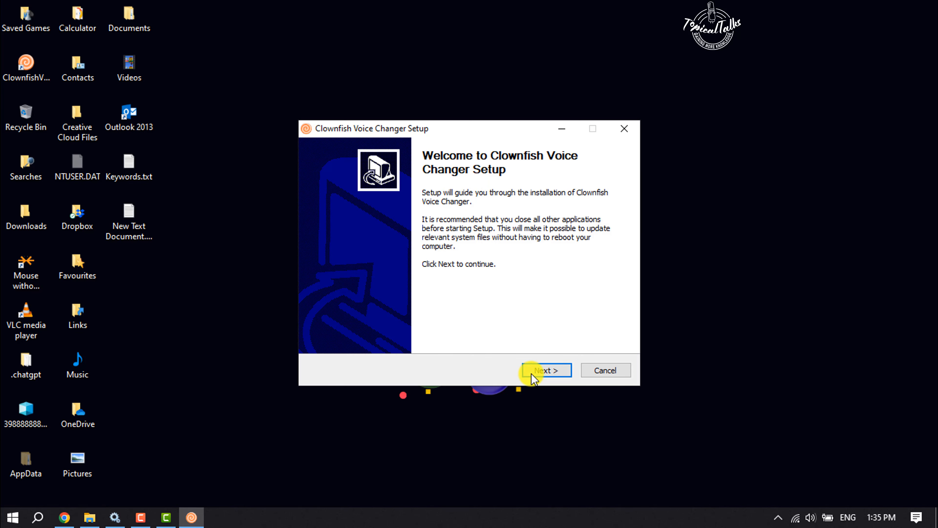
Step: Install Clownfish Voice Changer with the default components and default installation folder
click(543, 370)
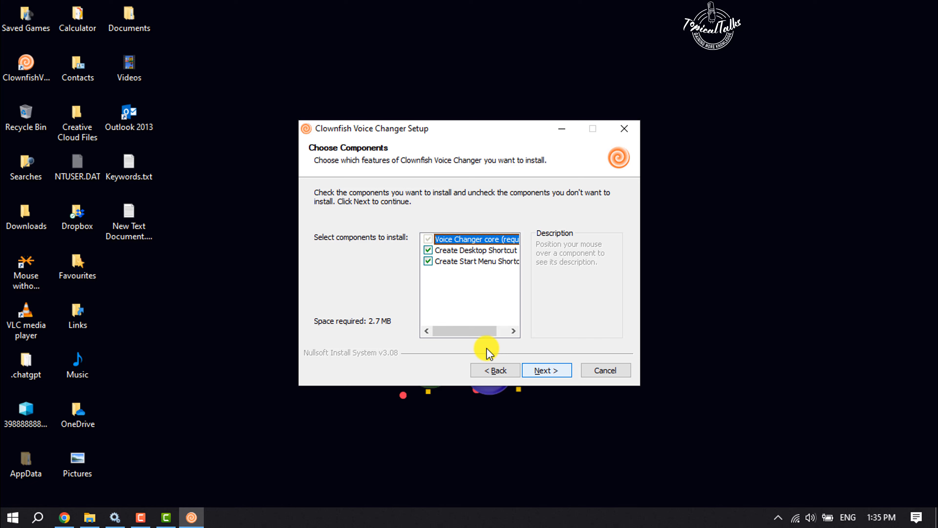
click(546, 370)
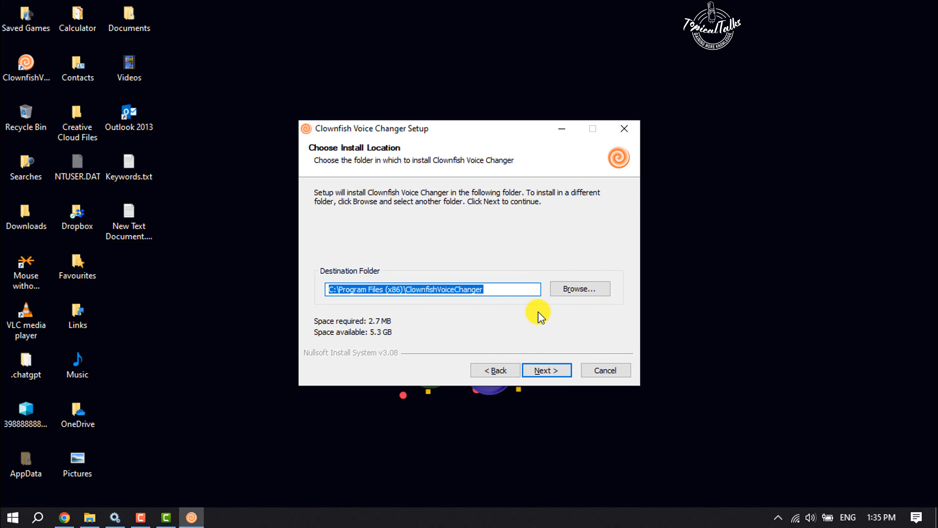
mouse_move(512, 333)
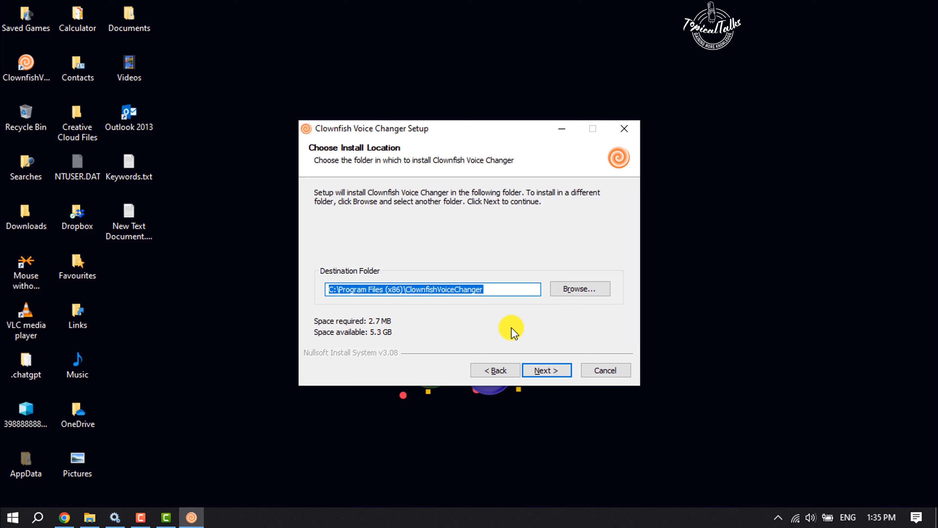
click(545, 369)
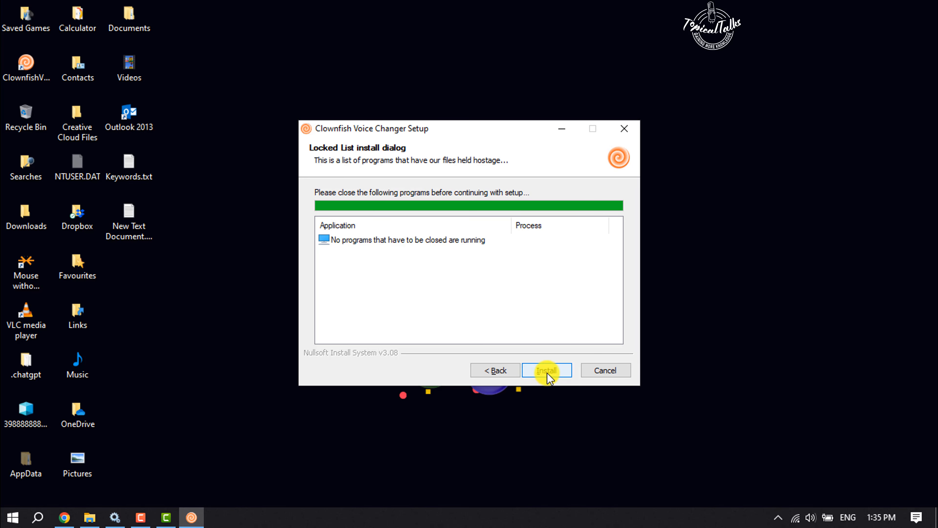
click(546, 370)
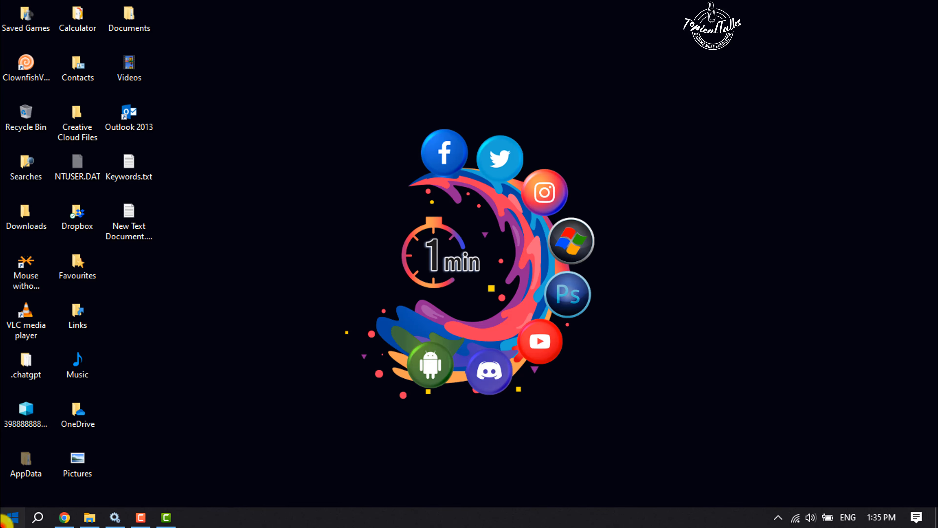
Step: Show the Start menu app list with ClownfishVoiceChanger under Recently added
click(9, 516)
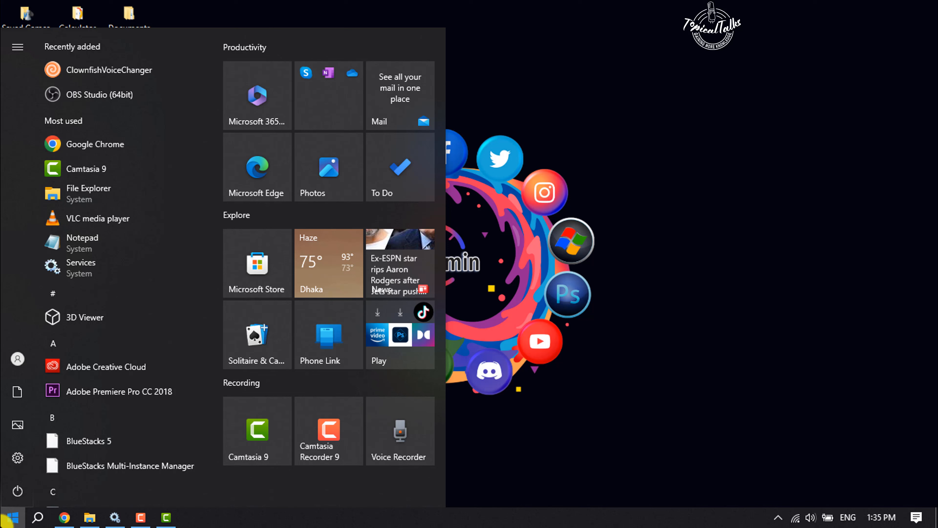
click(12, 516)
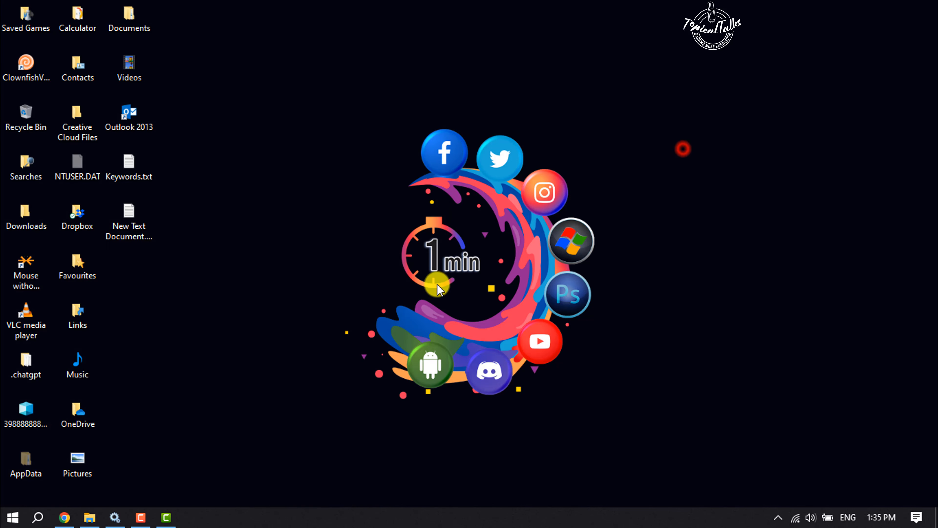
click(11, 516)
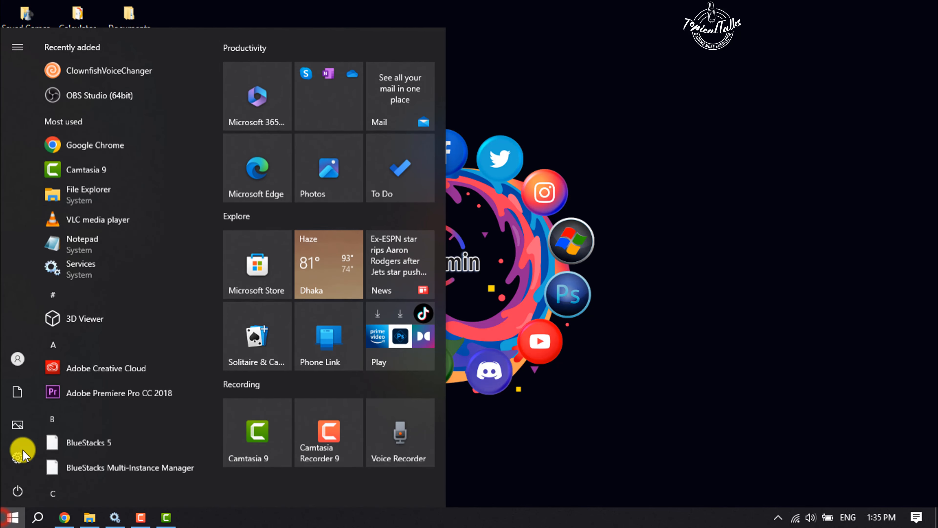
mouse_move(123, 72)
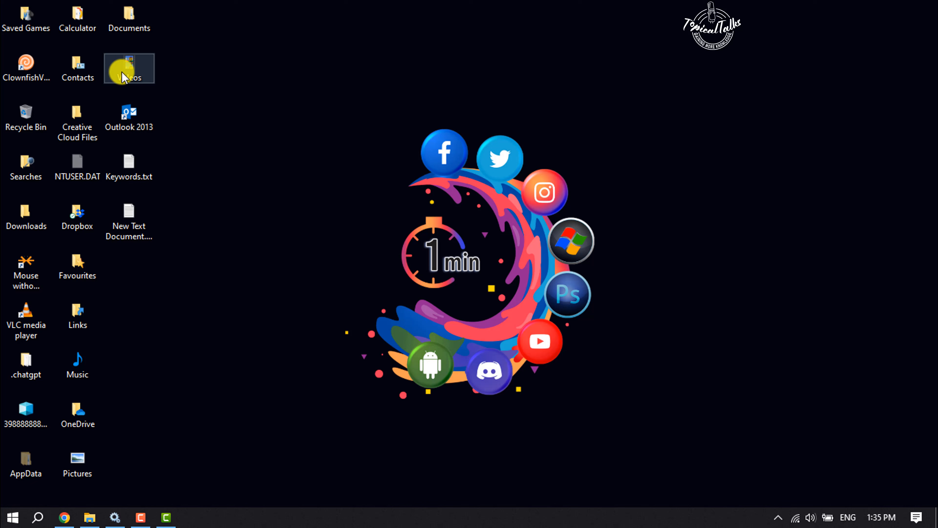
mouse_move(763, 517)
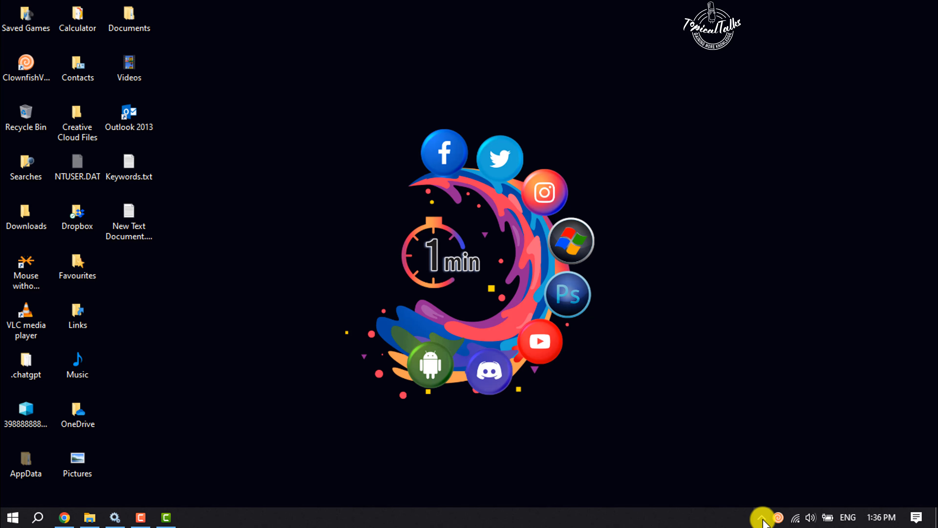
Step: Expand the hidden system tray icons to reveal the running Clownfish icon
click(778, 517)
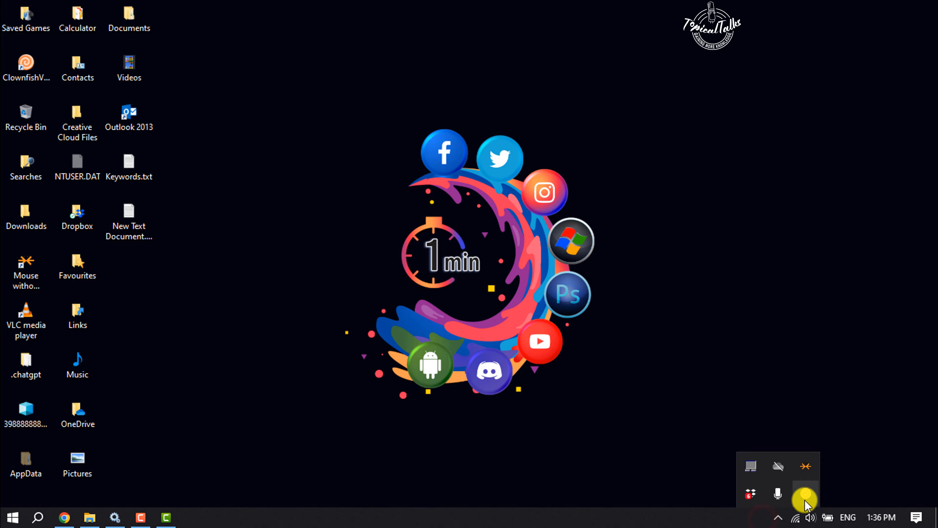
mouse_move(806, 494)
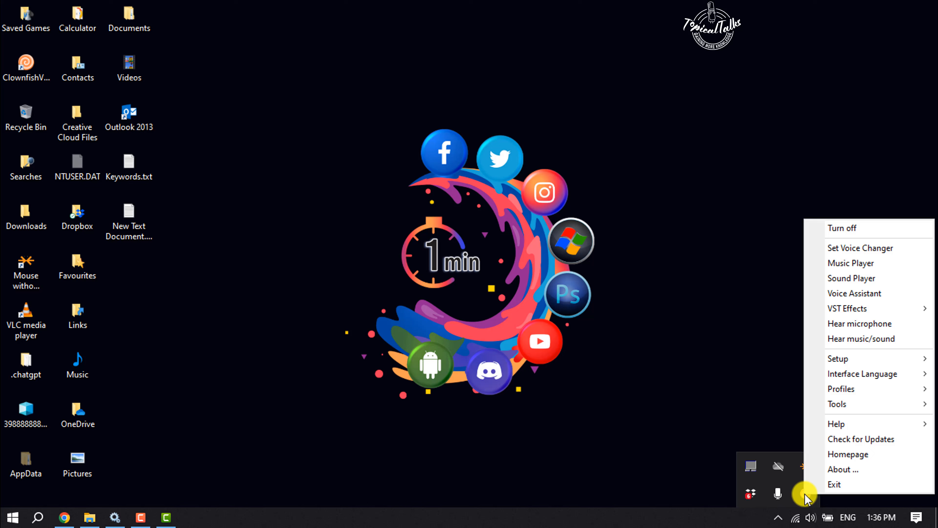
mouse_move(834, 483)
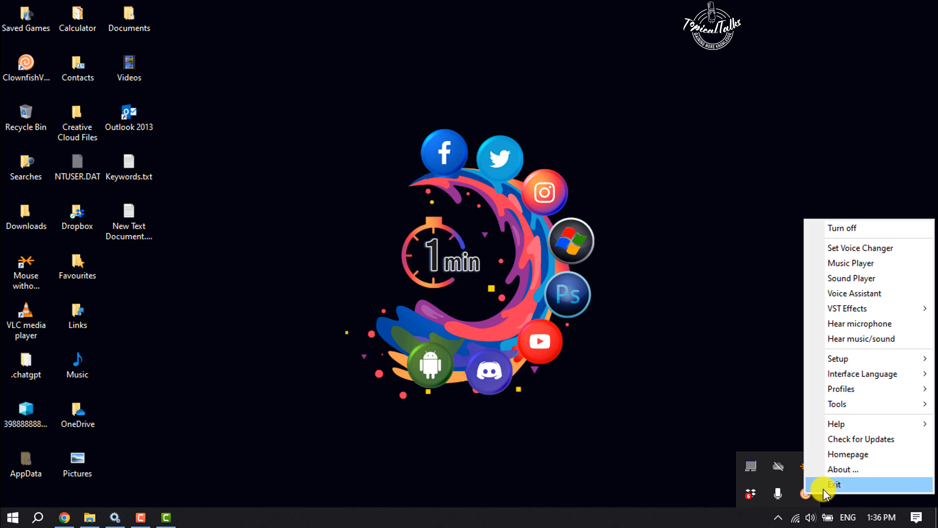
mouse_move(838, 358)
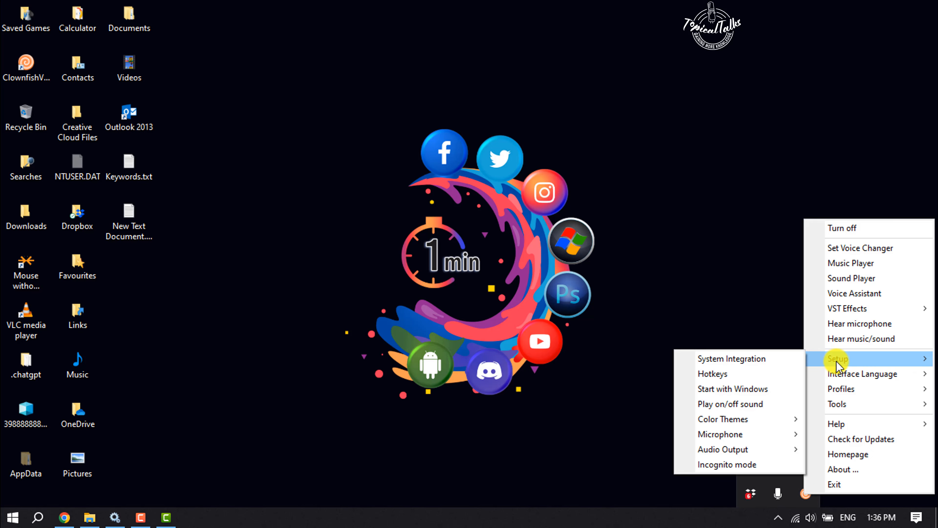
mouse_move(748, 358)
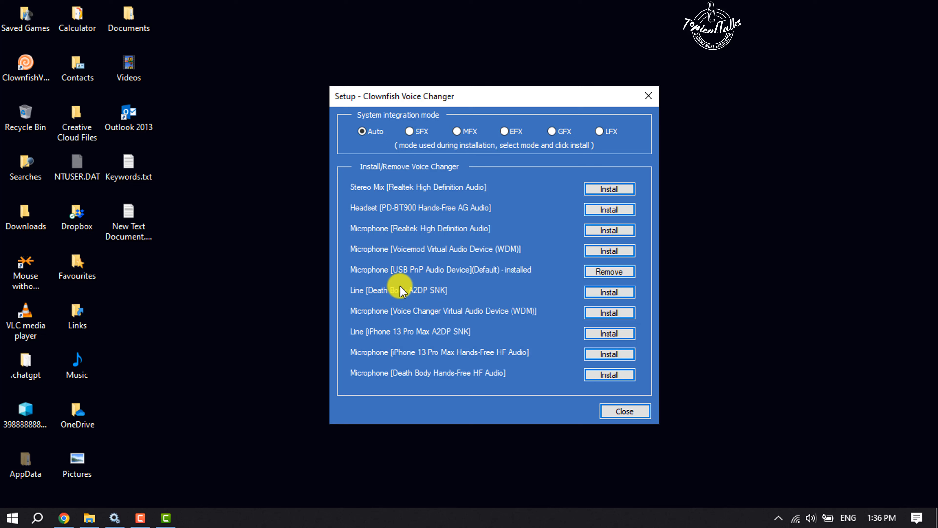
mouse_move(416, 275)
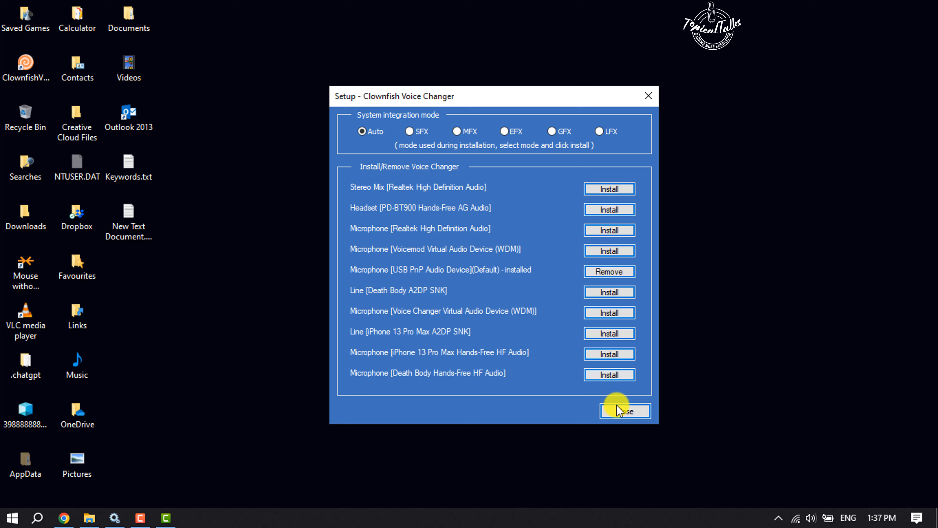
Step: Close the System Integration setup window after installing on the USB PnP microphone
click(624, 410)
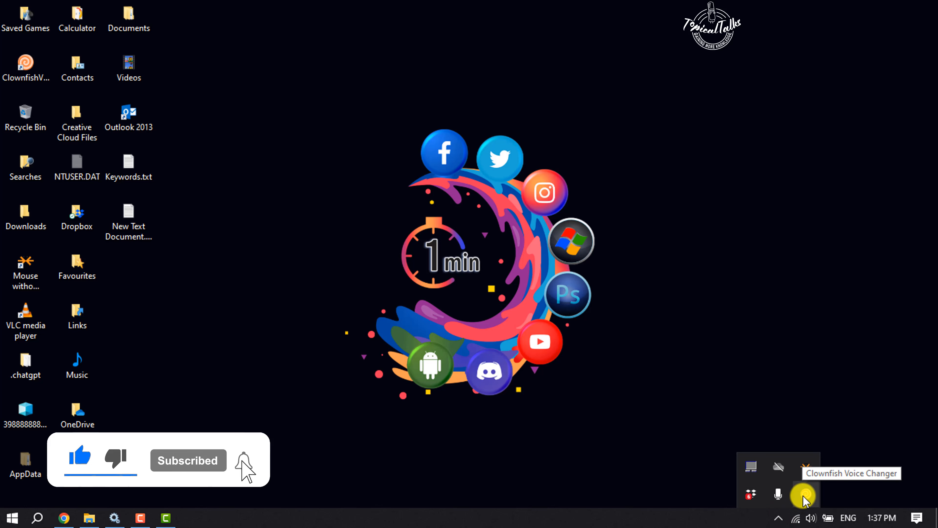
Step: Choose Set Voice Changer from the Clownfish tray icon to show the voice effects window
right_click(803, 496)
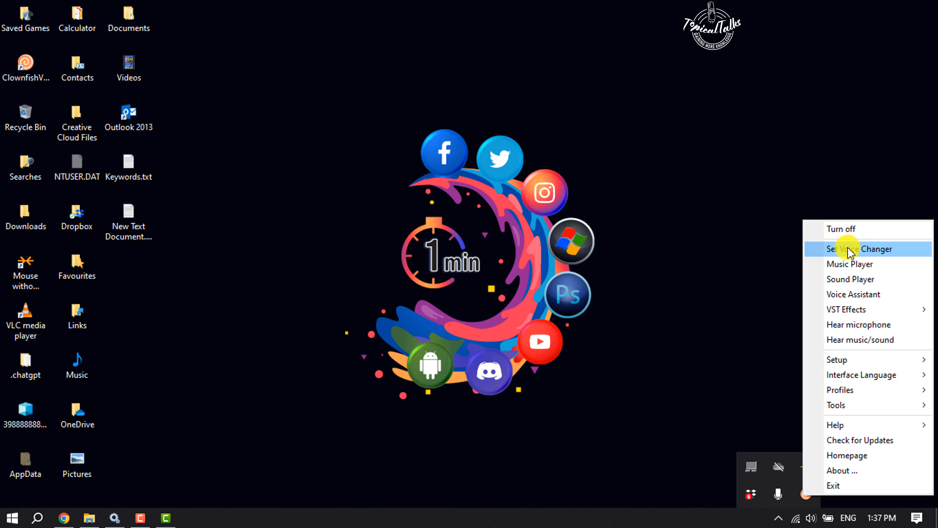
click(861, 248)
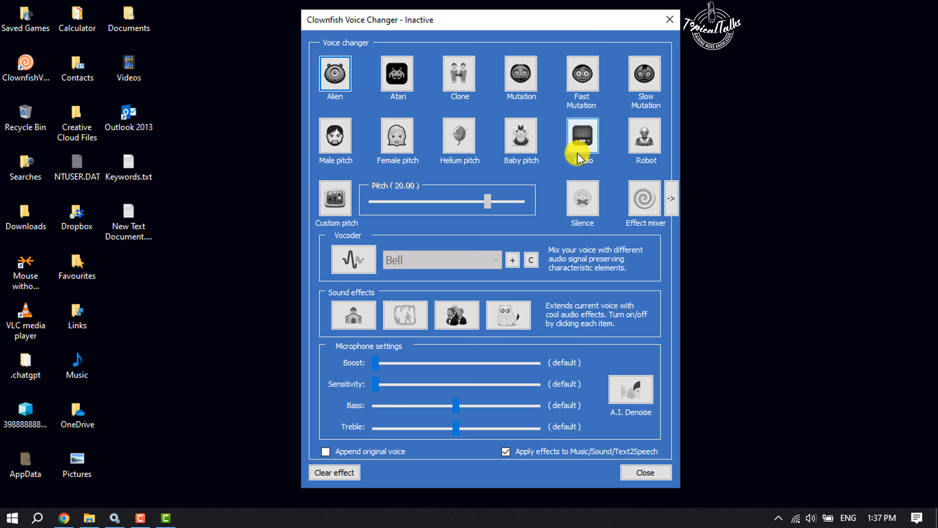
Step: Apply the Atari, Alien, Atari, Clone, Female pitch and finally Male pitch voice effects
click(397, 74)
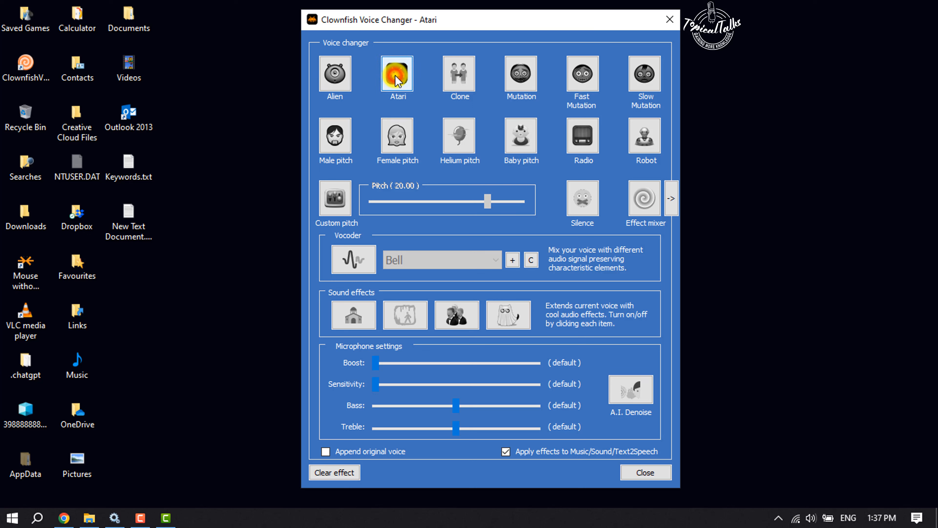
click(396, 74)
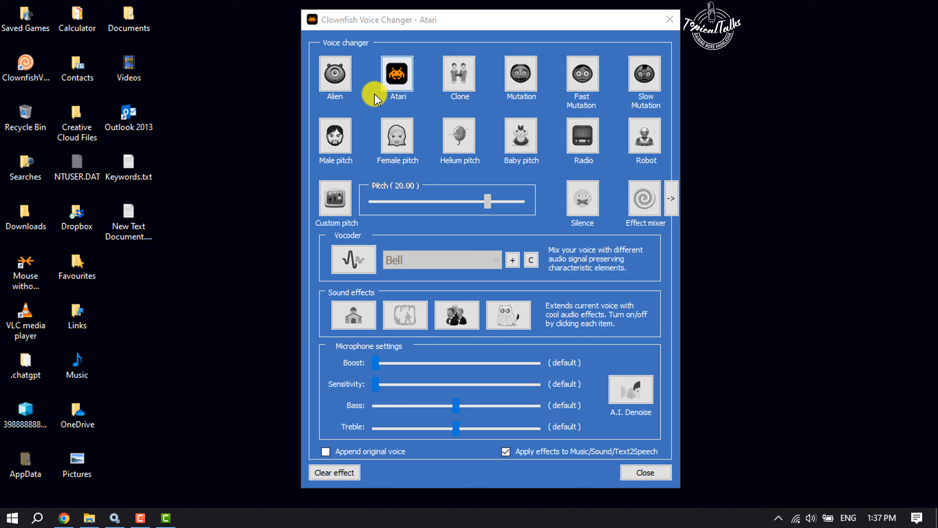
click(335, 74)
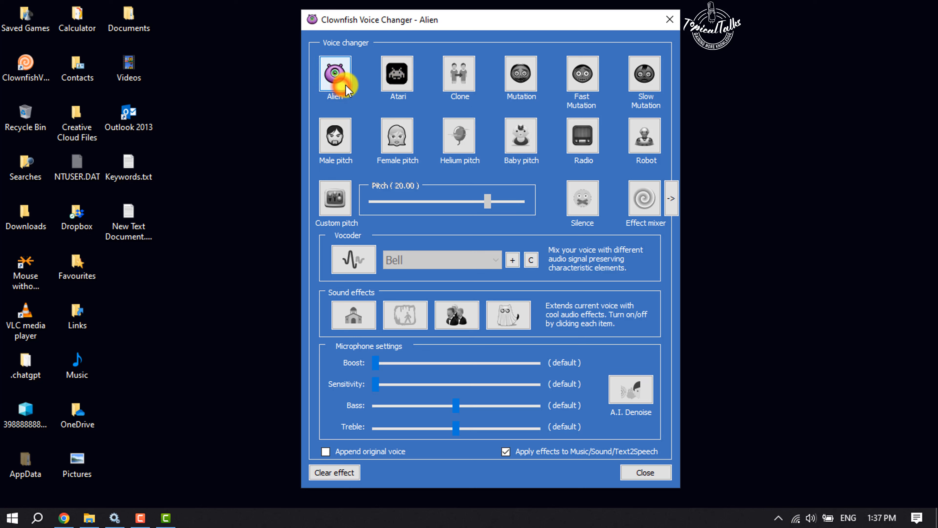
click(397, 74)
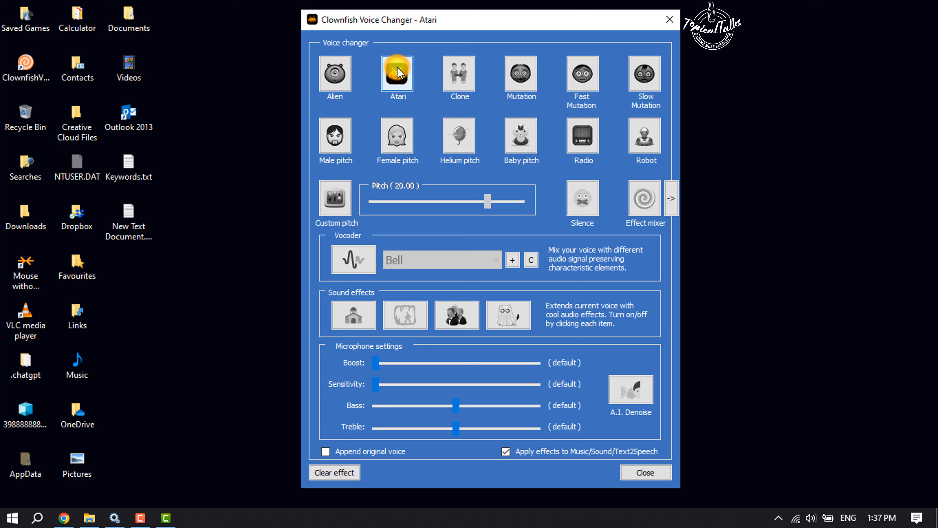
click(459, 74)
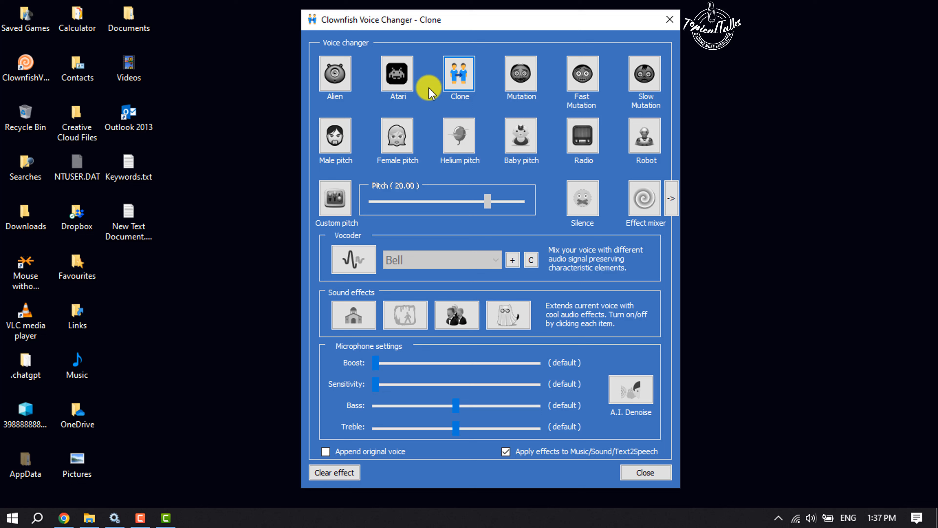
mouse_move(477, 24)
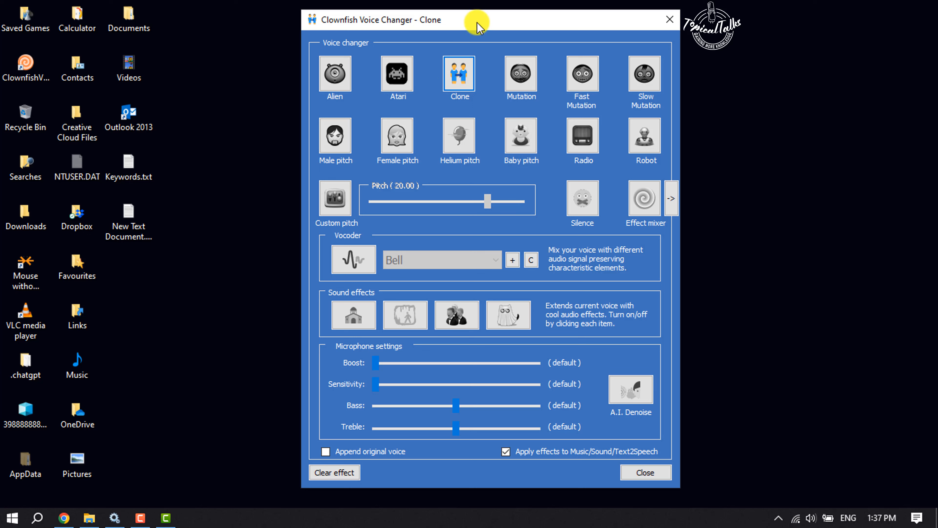
click(397, 135)
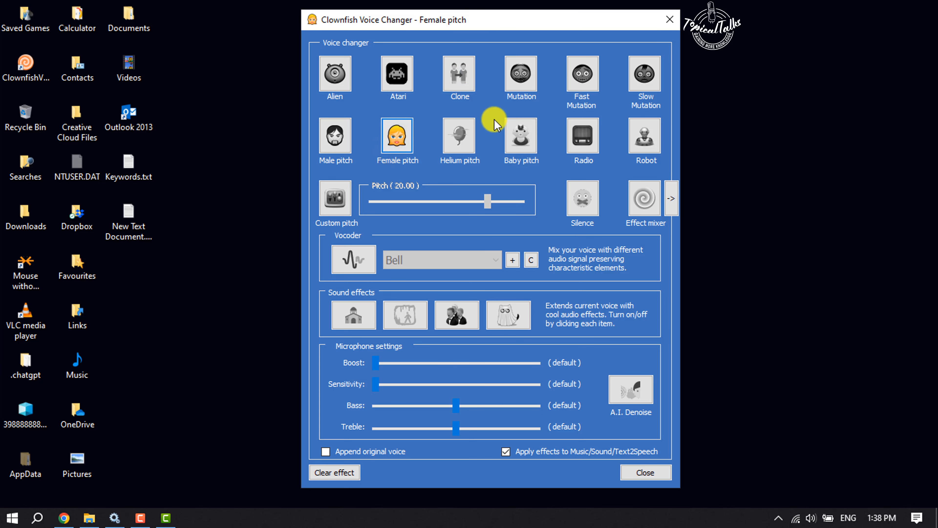
click(335, 135)
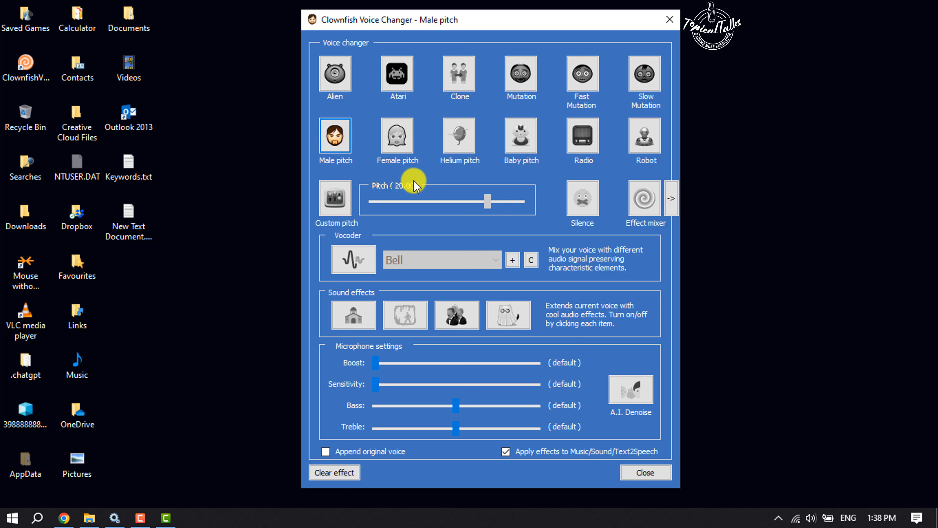
mouse_move(335, 478)
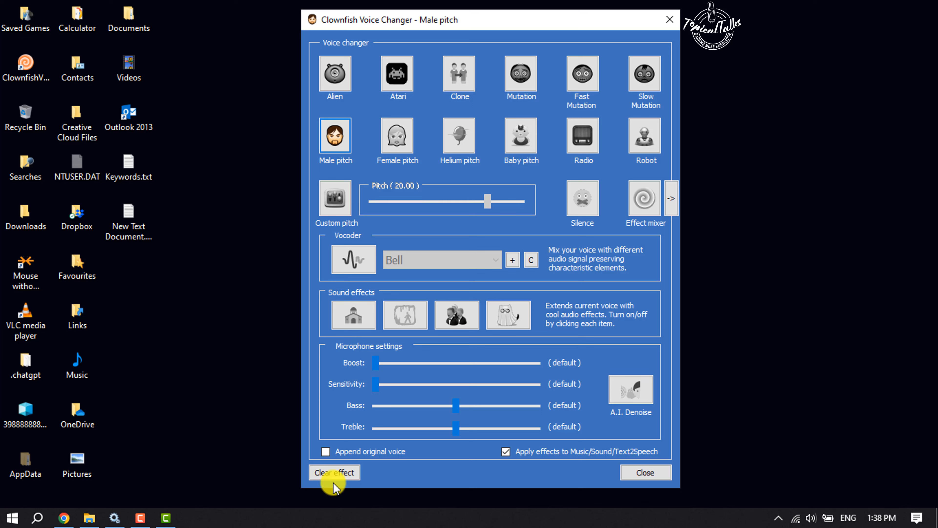
Step: Clear the active effect so the voice changer shows as inactive
click(333, 472)
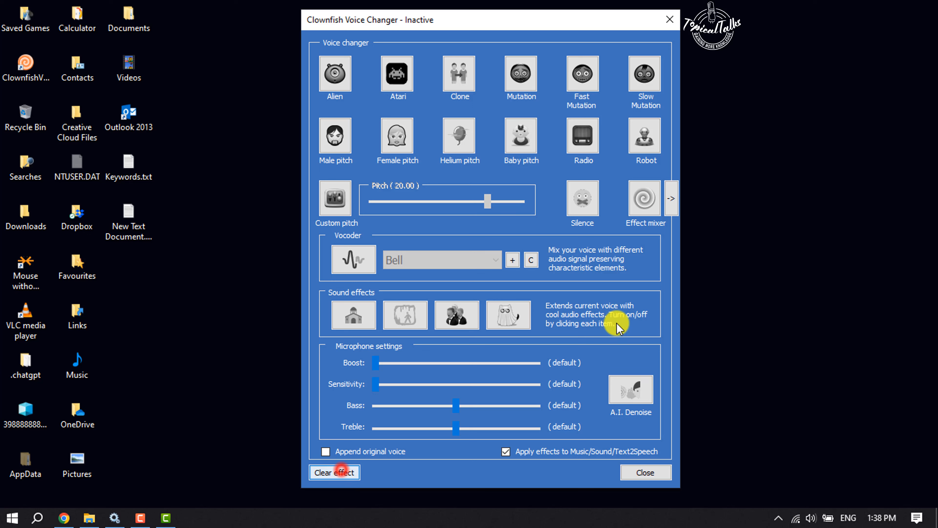
click(334, 472)
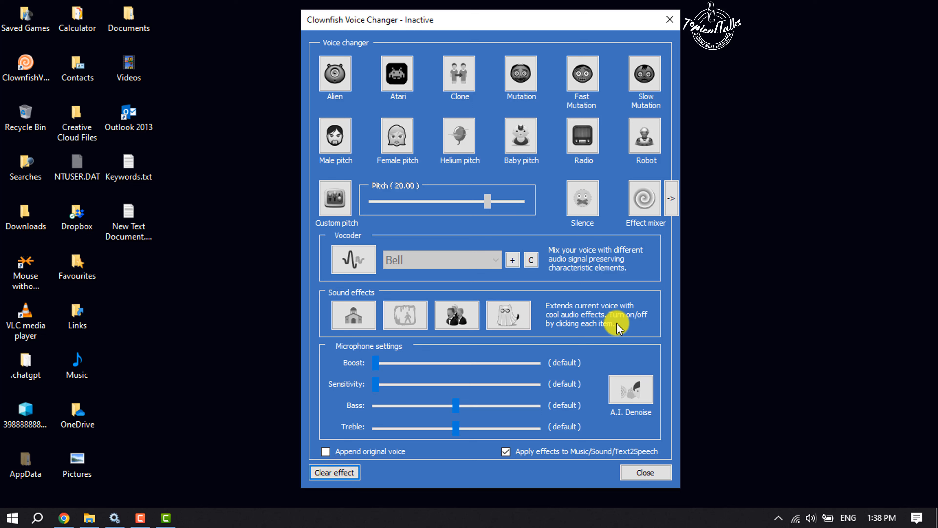